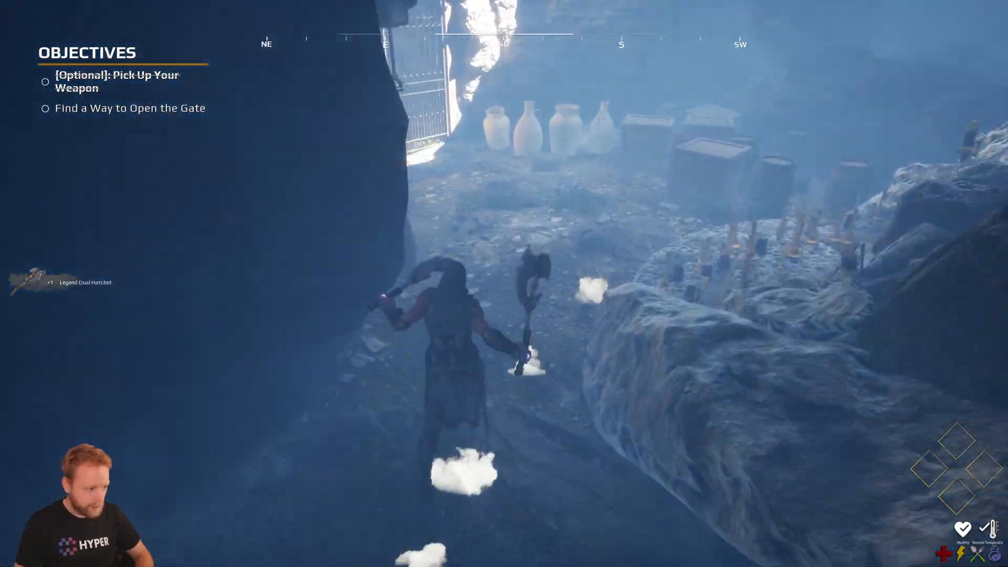
{"action": "mouse_move", "coordinate": [504, 283]}
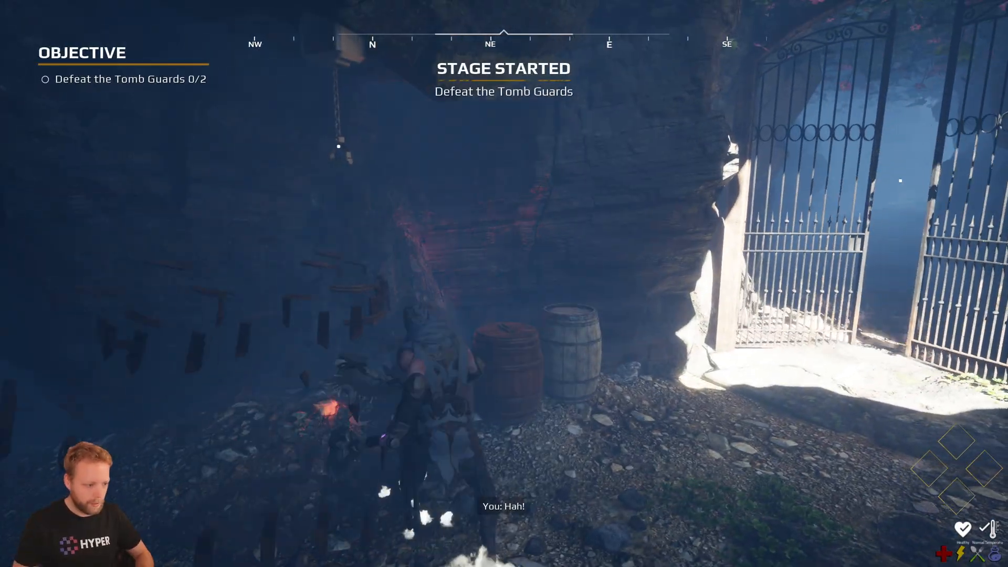
{"action": "mouse_move", "coordinate": [504, 283]}
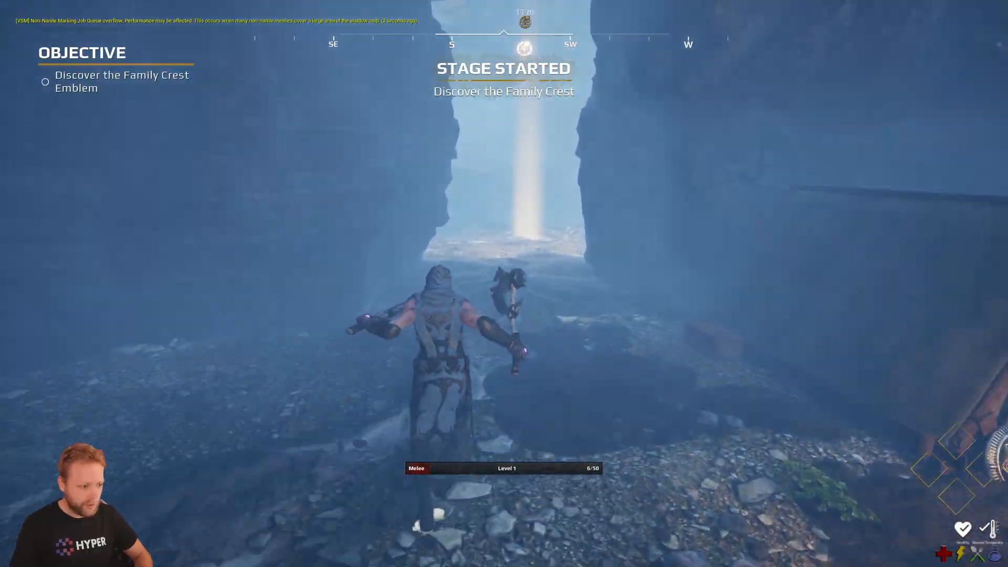
{"action": "mouse_move", "coordinate": [505, 283]}
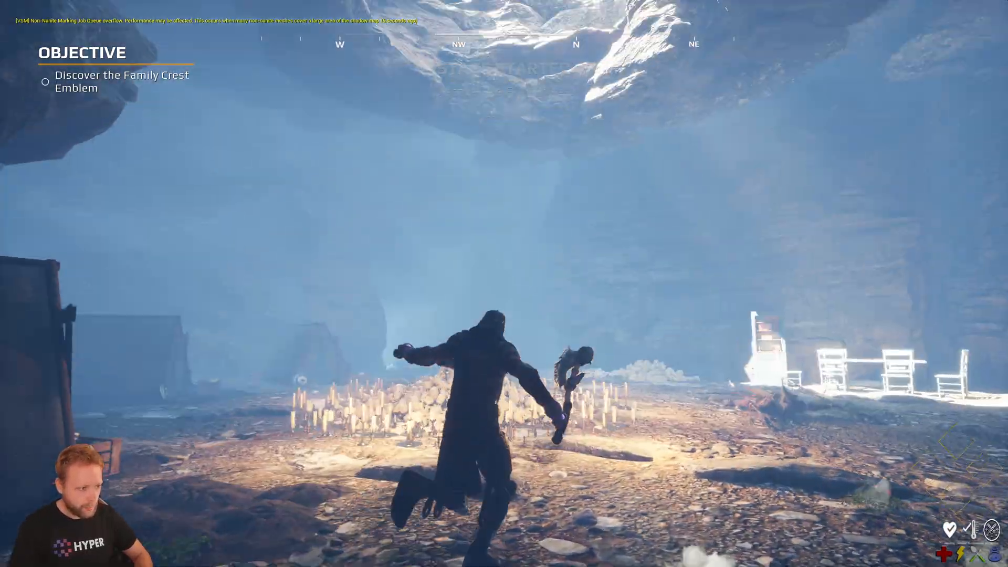
{"action": "mouse_move", "coordinate": [504, 283]}
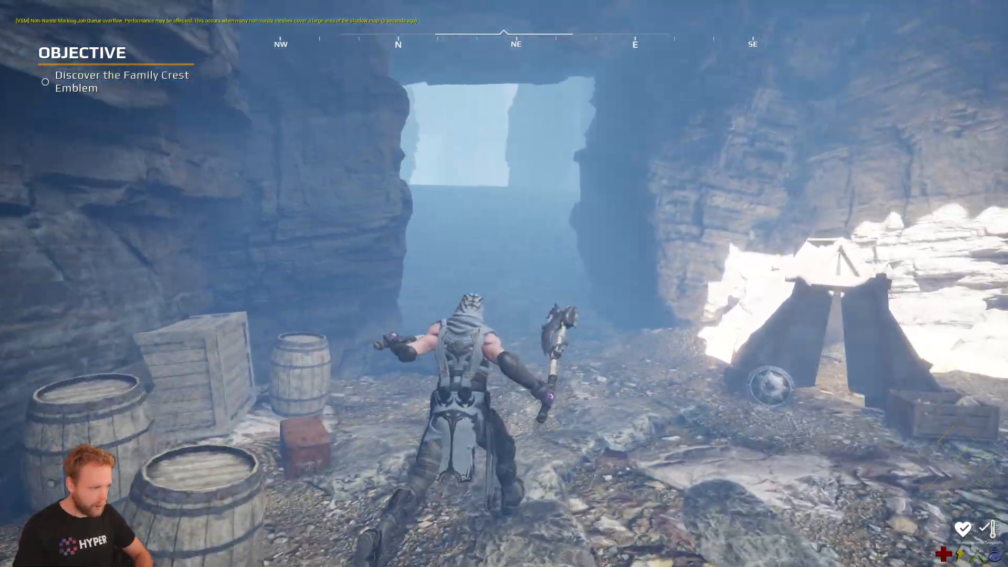
- Walk the character forward through the cave level during Play In Editor
{"action": "key", "text": "w"}
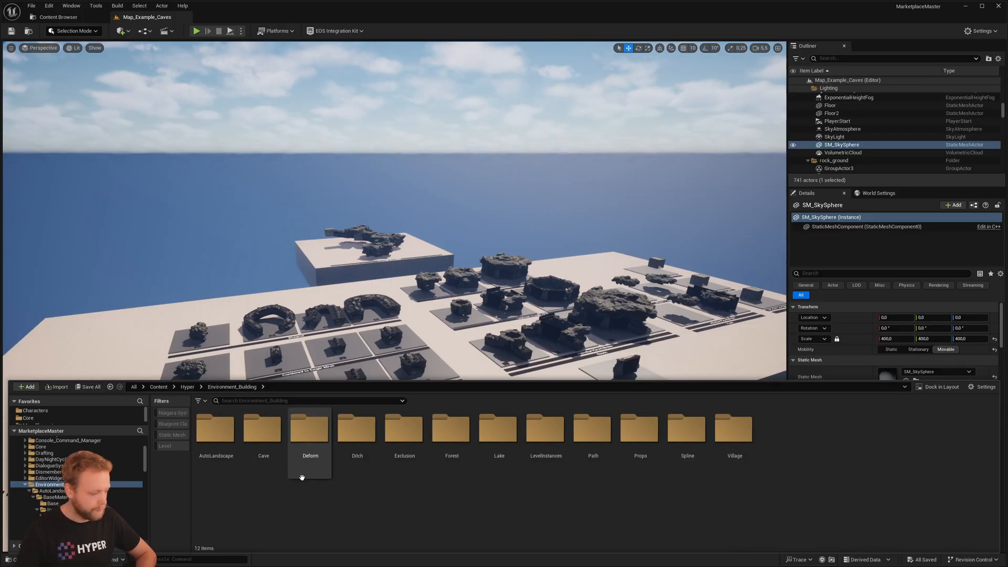
- Browse into Environment_Building > Cave, showing its Rooms, Caps, Tunnels and PCG subfolders
{"action": "double_click", "coordinate": [263, 427]}
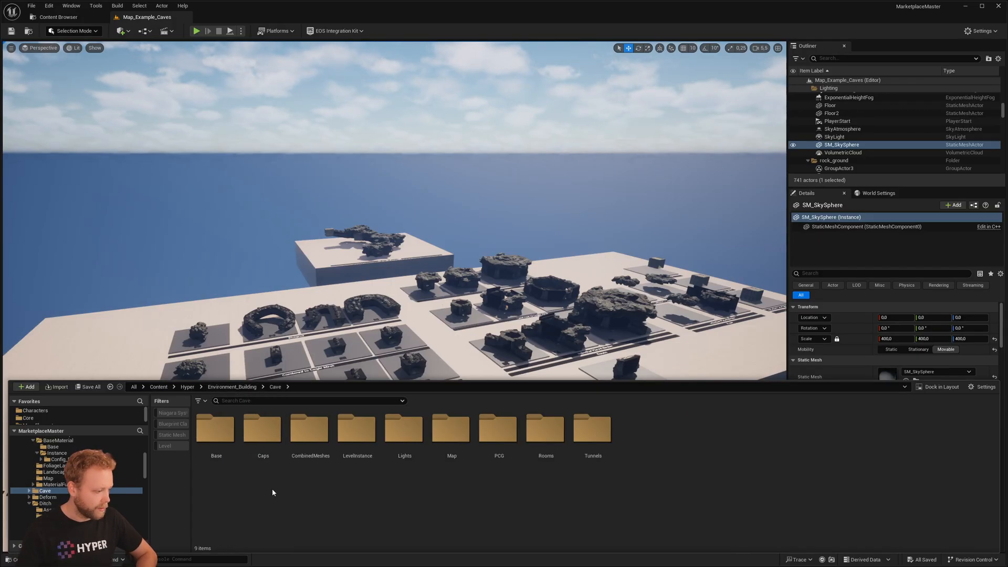
{"action": "double_click", "coordinate": [452, 427]}
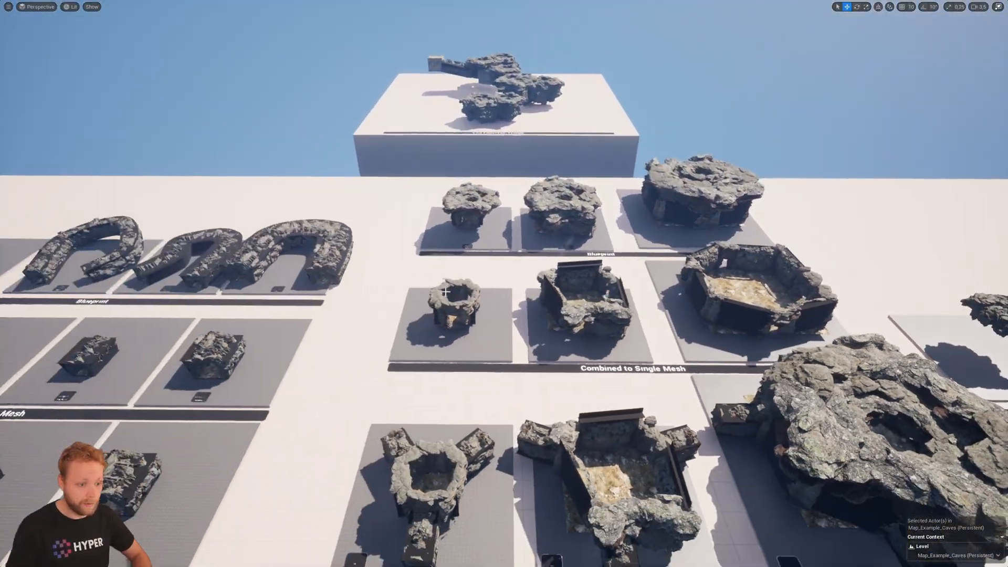
{"action": "mouse_move", "coordinate": [452, 263]}
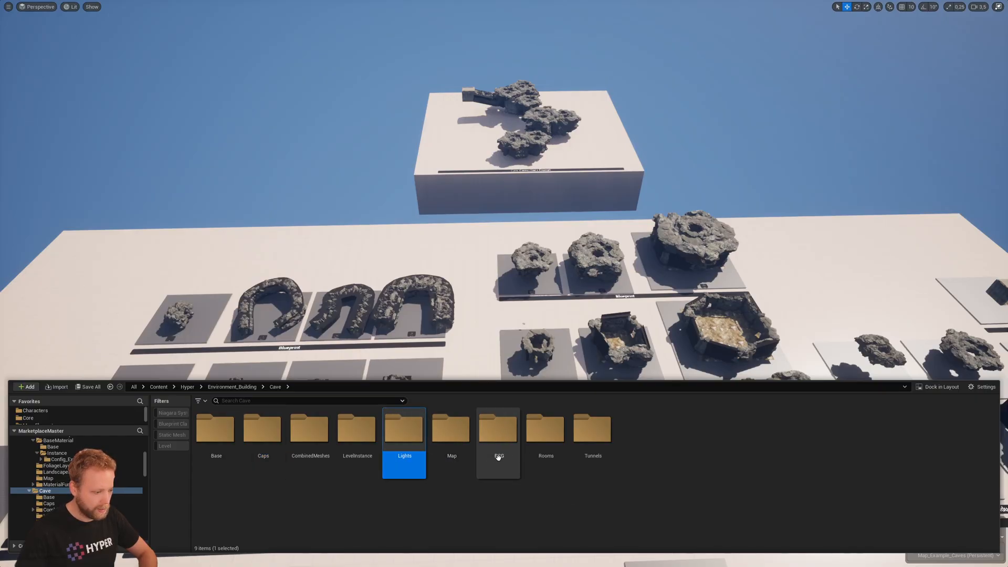
{"action": "left_click", "coordinate": [545, 427]}
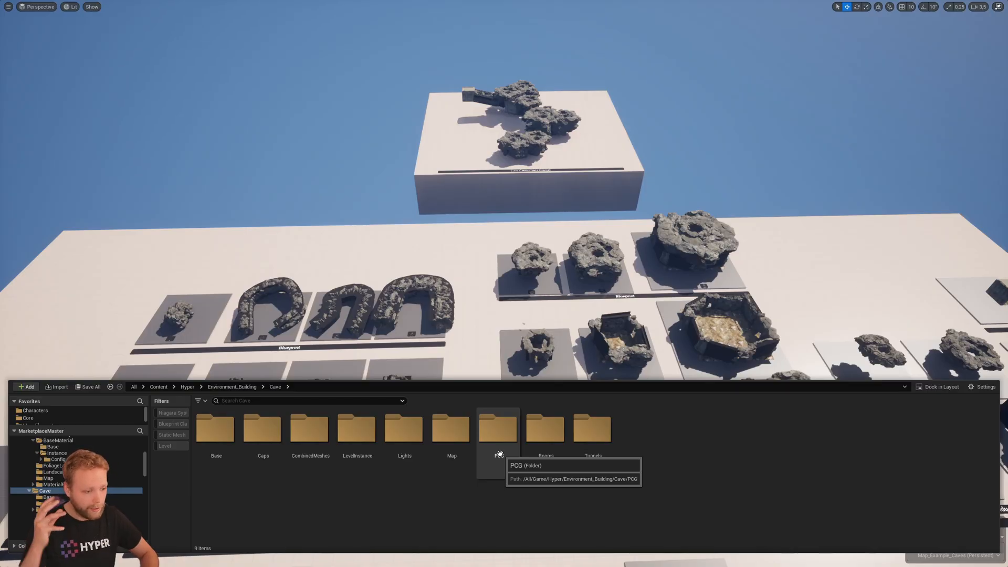
{"action": "left_click", "coordinate": [21, 490]}
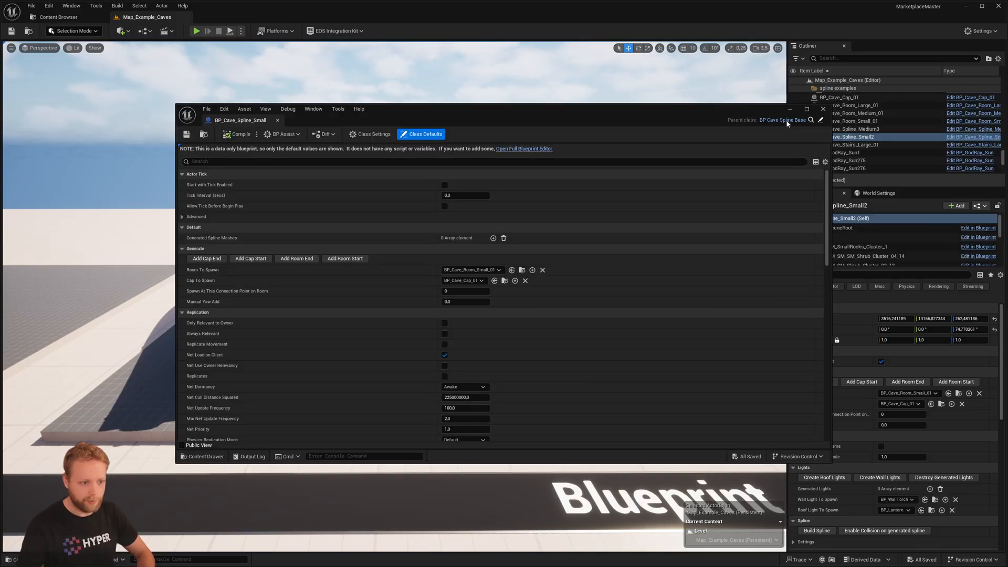
{"action": "mouse_move", "coordinate": [248, 193]}
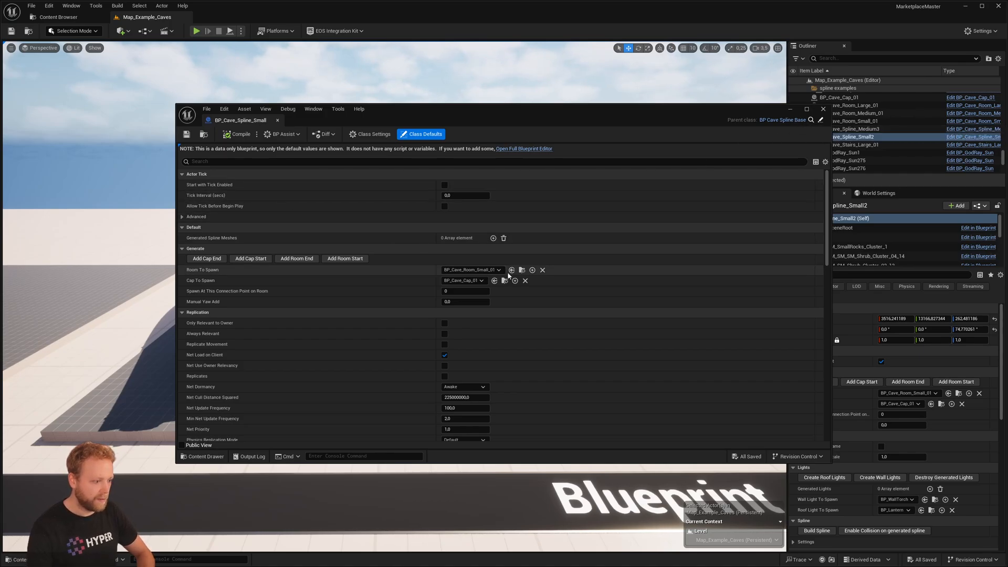
{"action": "mouse_move", "coordinate": [781, 120]}
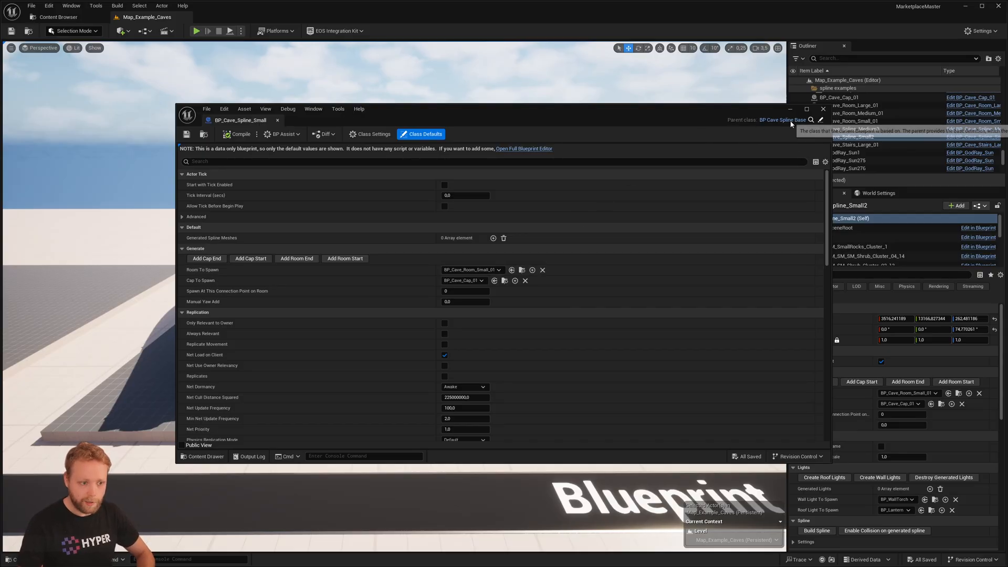
{"action": "mouse_move", "coordinate": [251, 258]}
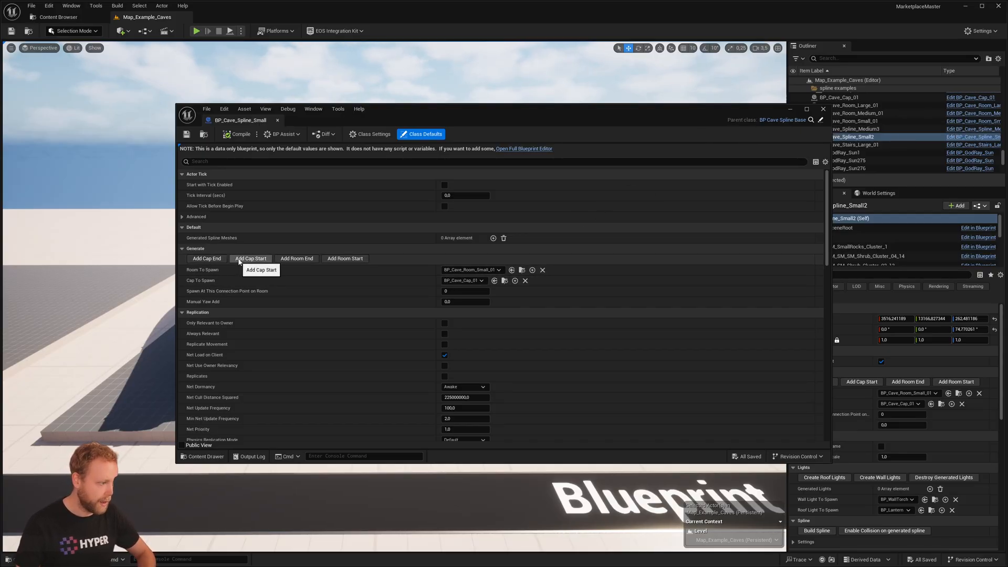
{"action": "mouse_move", "coordinate": [346, 258]}
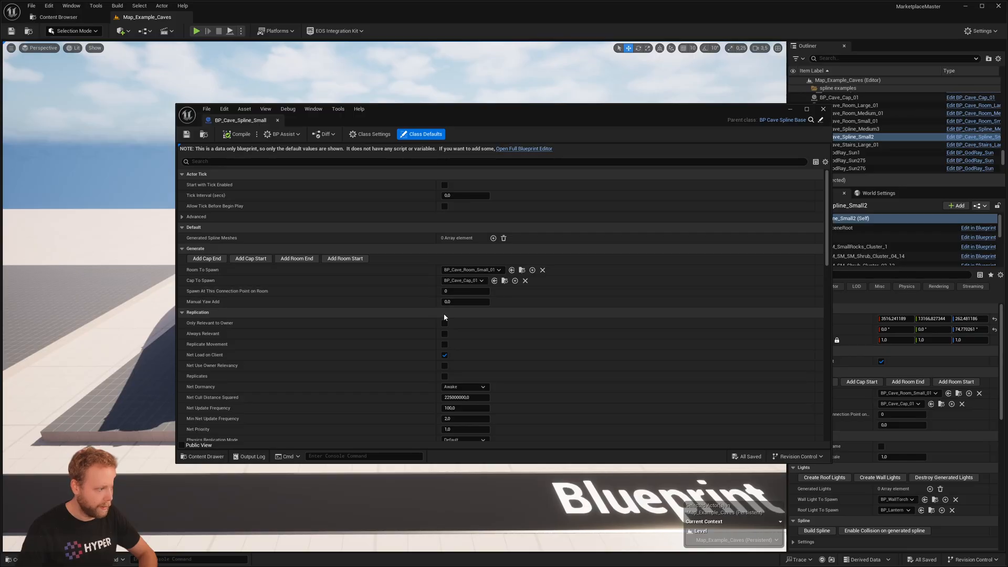
{"action": "mouse_move", "coordinate": [823, 108]}
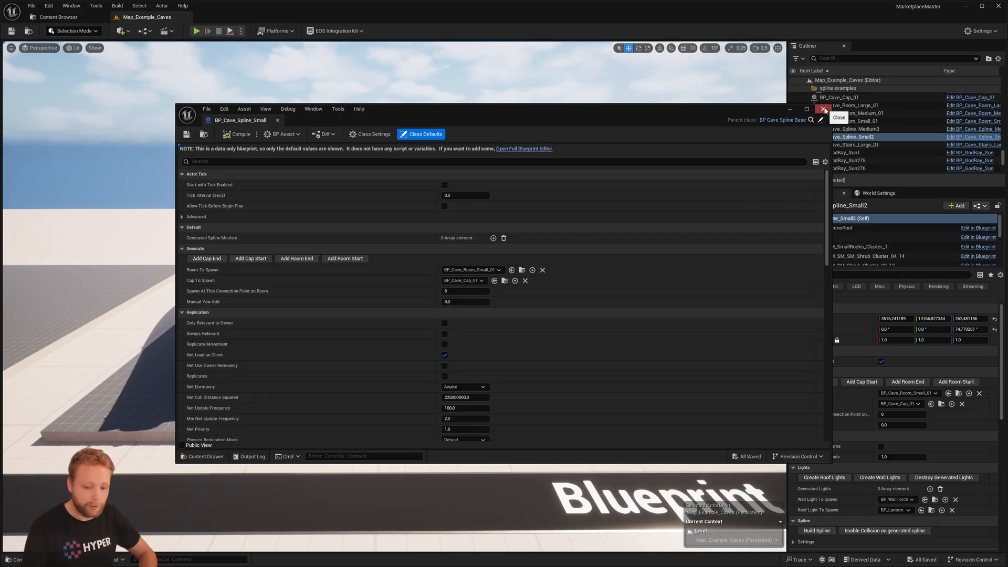
- Close the BP_Cave_Spline_Small blueprint after reviewing Room To Spawn and Cap To Spawn
{"action": "left_click", "coordinate": [823, 108]}
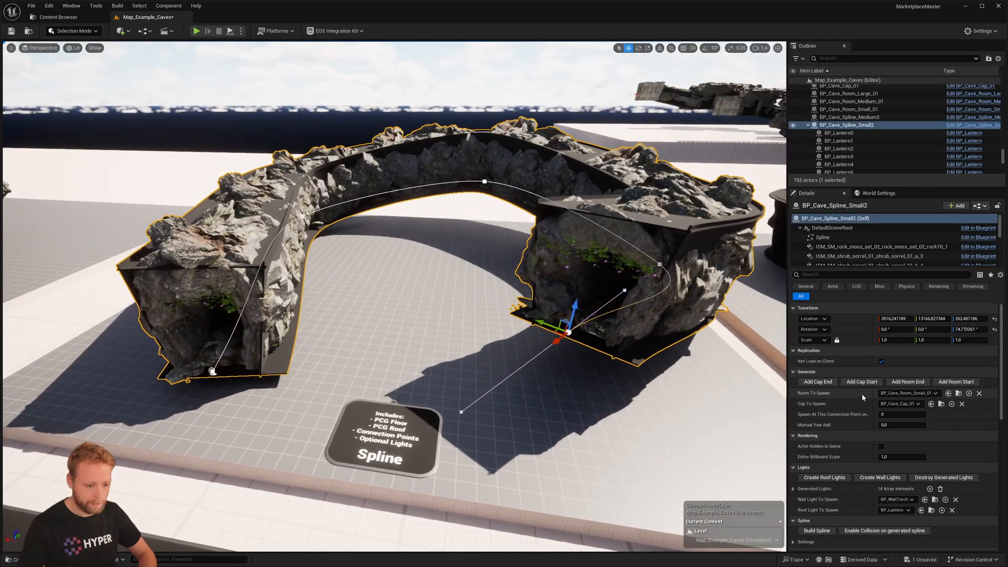
{"action": "mouse_move", "coordinate": [920, 393]}
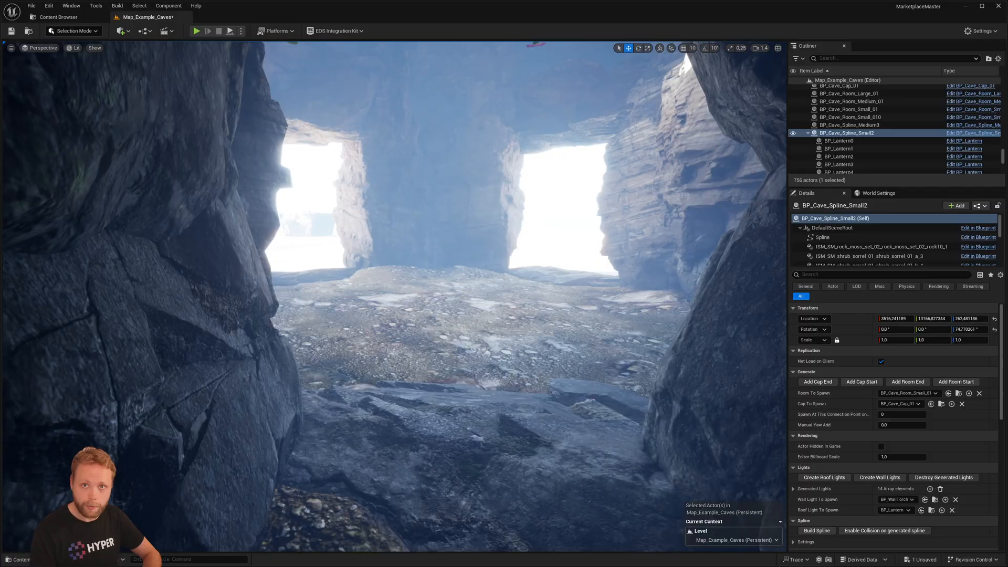
- Delete BP_Cave_Room_Small_010 from the end of the tunnel, leaving it open
{"action": "left_click", "coordinate": [850, 116]}
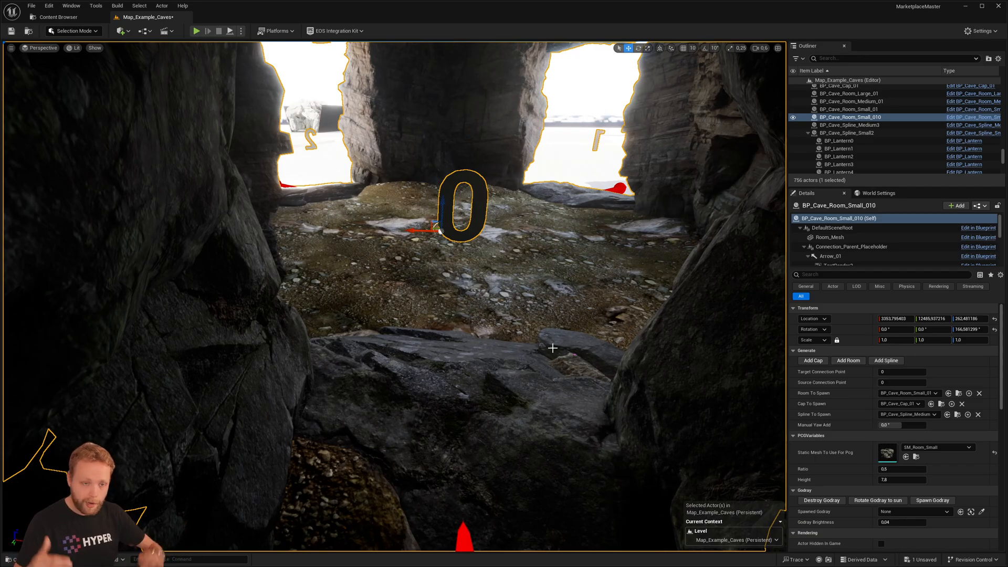
{"action": "left_click", "coordinate": [847, 132]}
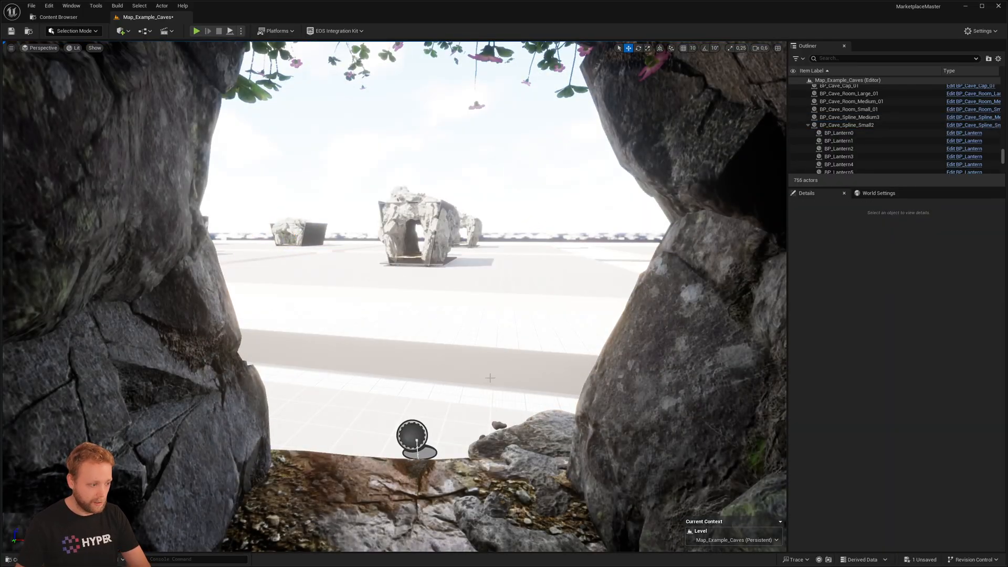
- Select BP_Cave_Spline_Small2 and spawn BP_Cave_Room_Medium_01 at its end with Yaw -90
{"action": "left_click", "coordinate": [849, 125]}
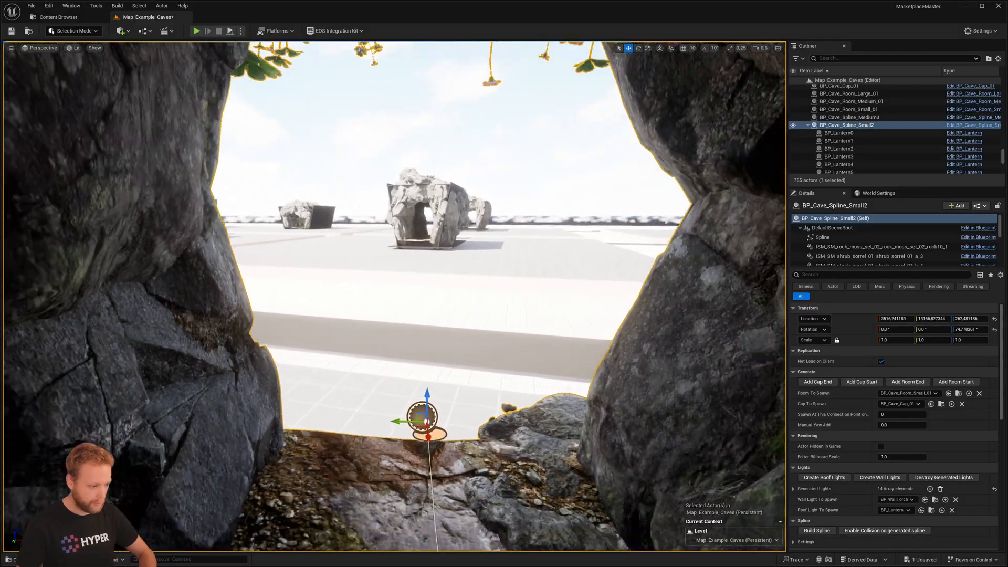
{"action": "left_click", "coordinate": [907, 393]}
{"action": "type", "text": "-90"}
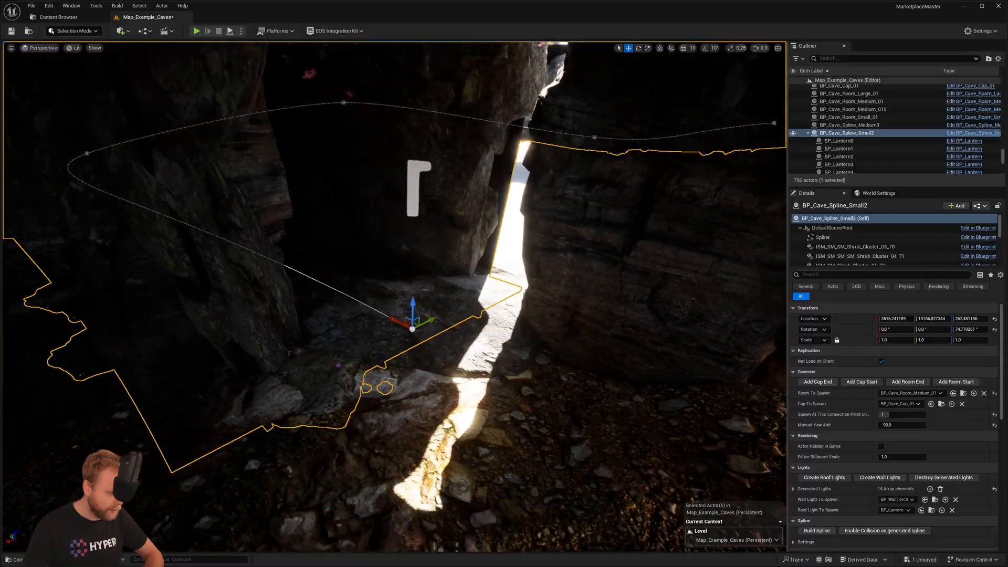
- Select BP_Cave_Room_Medium_018 and its rock-scattering PCG component in Details
{"action": "left_click", "coordinate": [852, 108]}
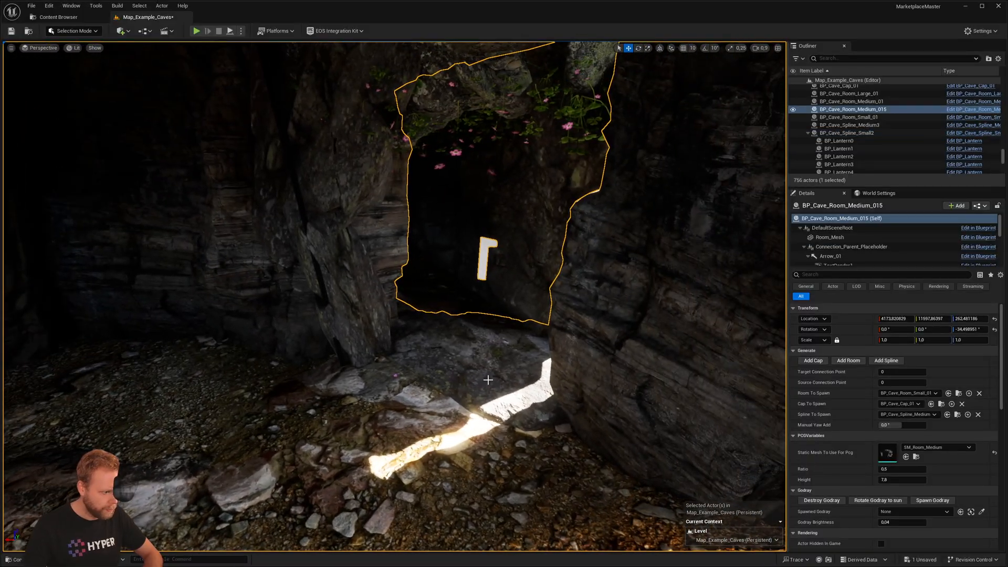
{"action": "left_click", "coordinate": [850, 125]}
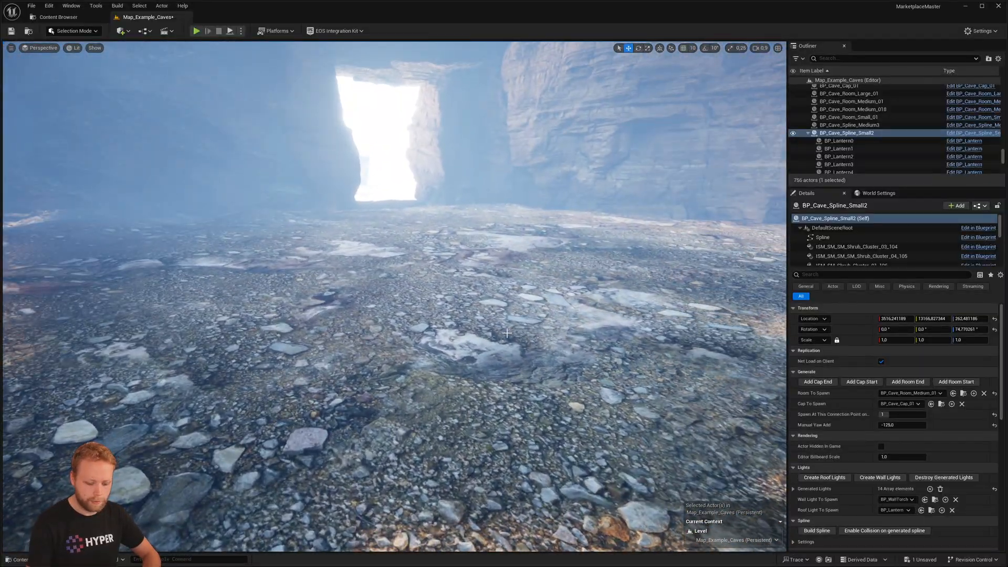
{"action": "left_click", "coordinate": [852, 108]}
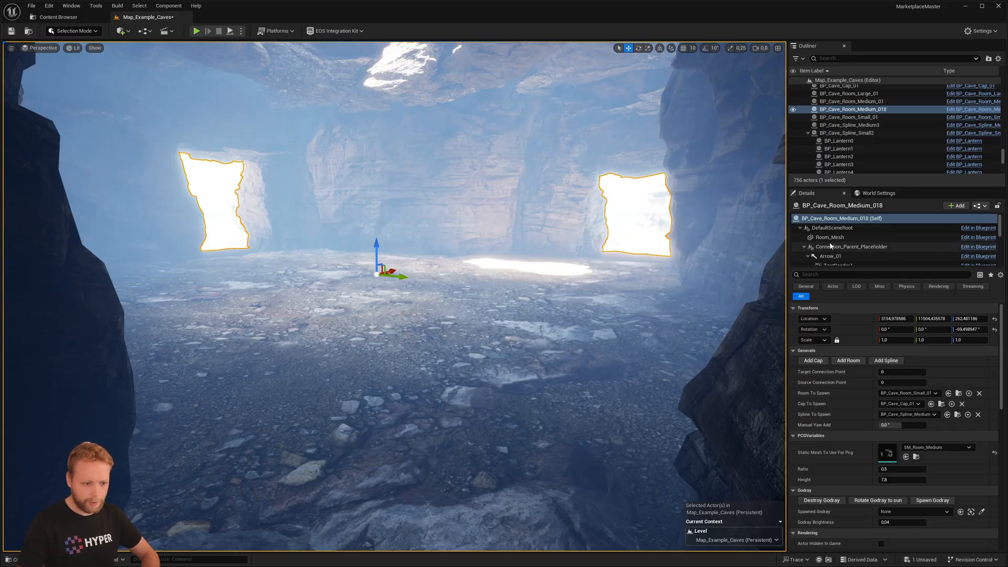
{"action": "left_click", "coordinate": [817, 260]}
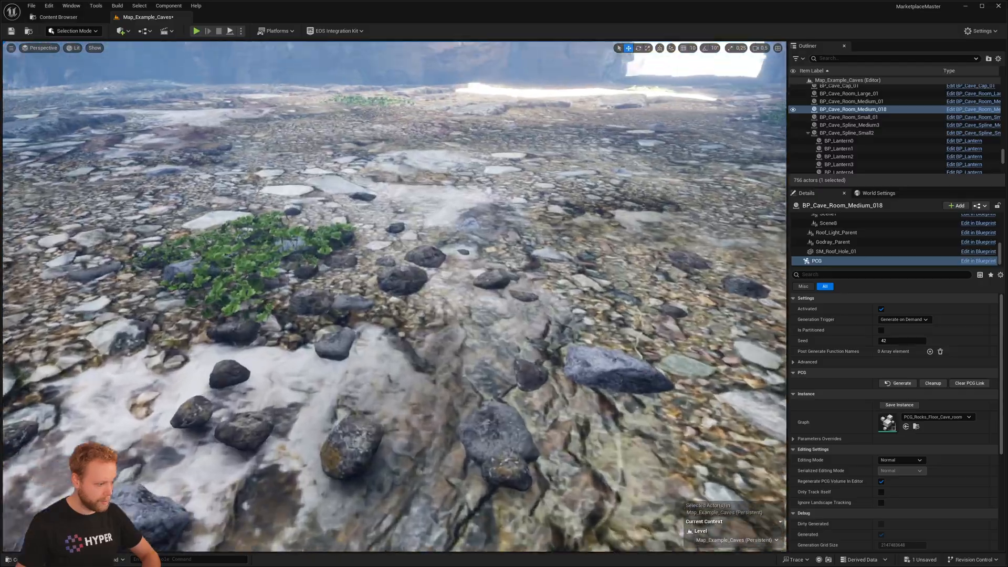
- Enable the Ratio override under Parameters Overrides and set it to 1.0
{"action": "left_click_drag", "start_coordinate": [385, 257], "coordinate": [386, 193]}
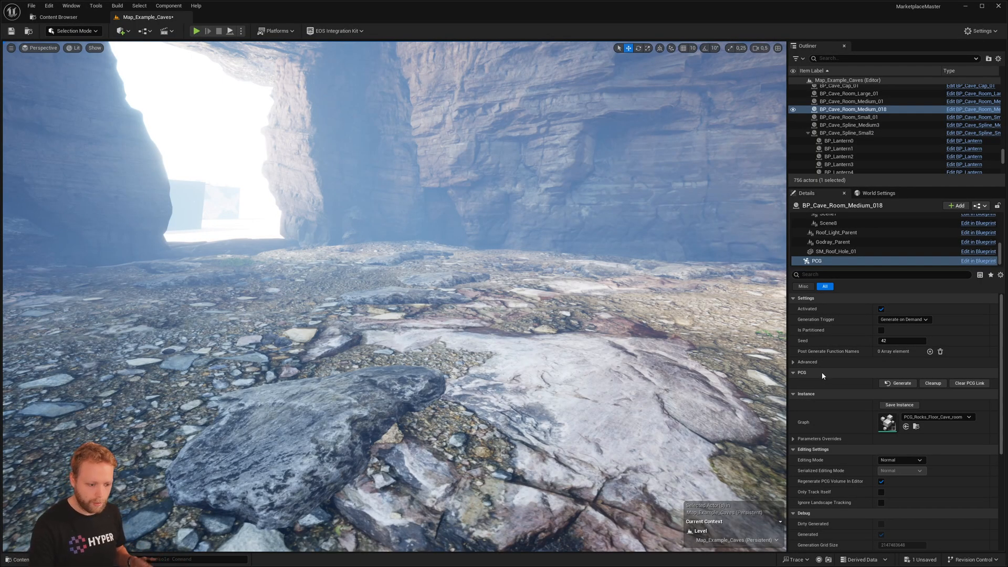
{"action": "left_click", "coordinate": [794, 439]}
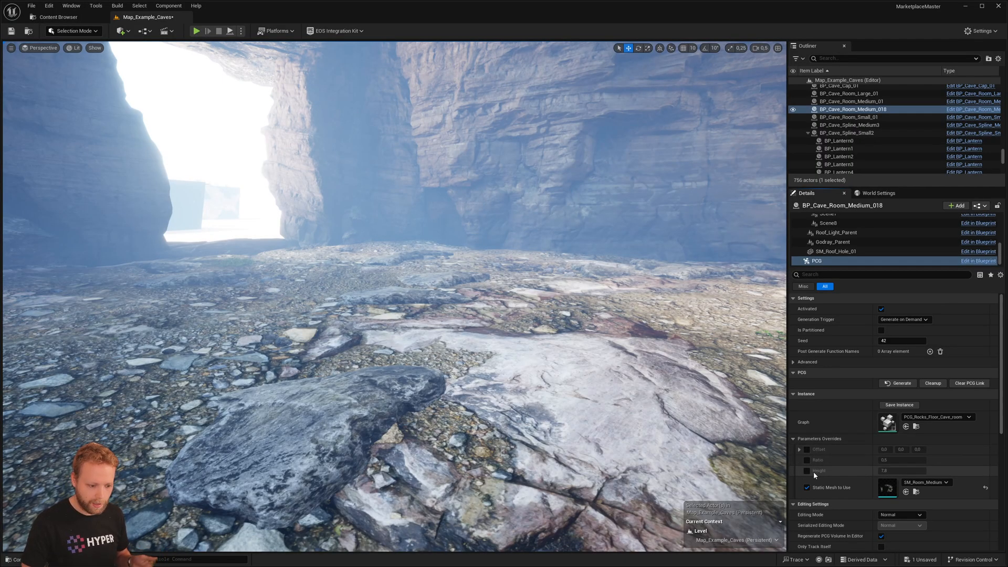
{"action": "left_click", "coordinate": [807, 460]}
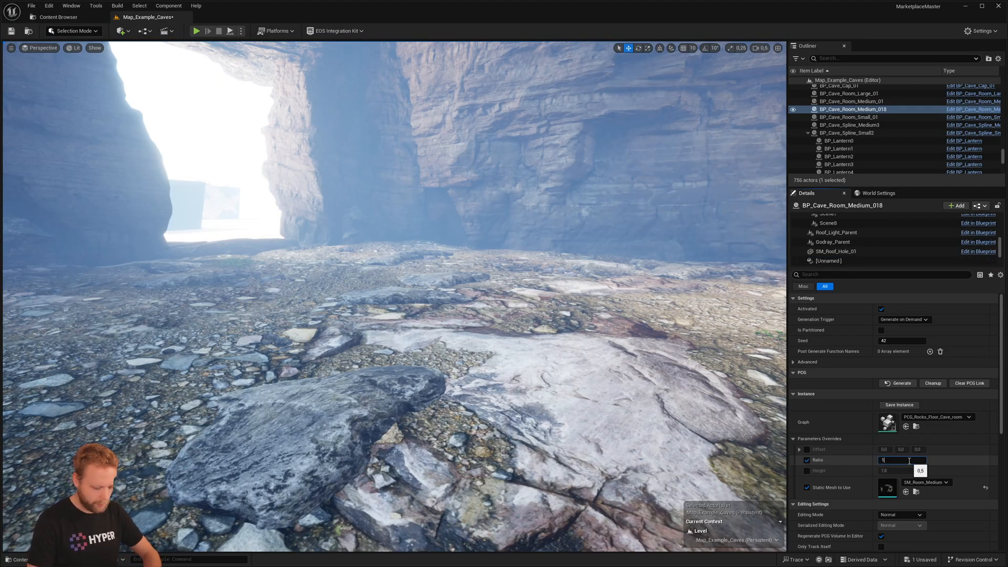
{"action": "left_click", "coordinate": [901, 384]}
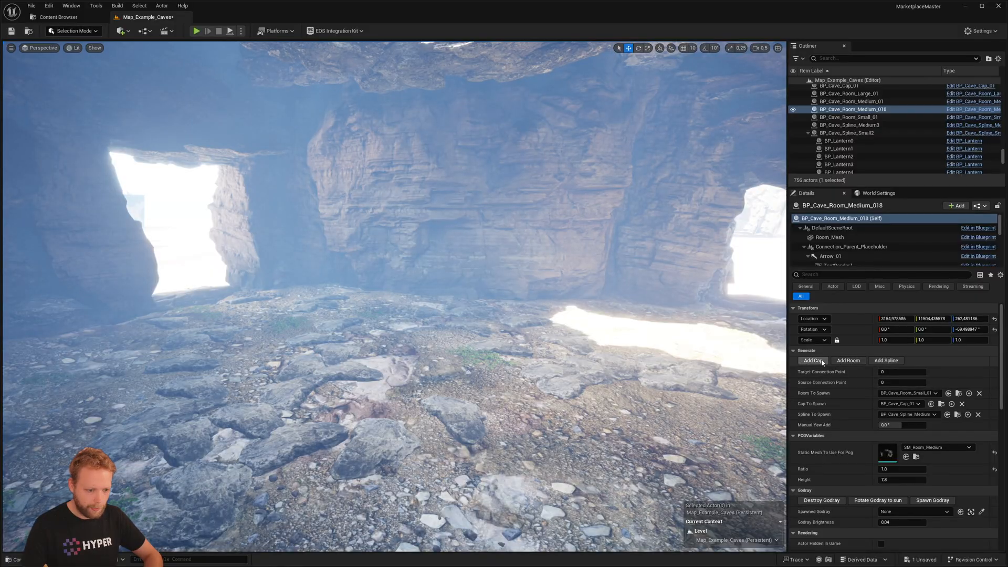
- Add a cap to one opening and spawn BP_Cave_Room_Small_015 at another connection point
{"action": "left_click", "coordinate": [812, 360]}
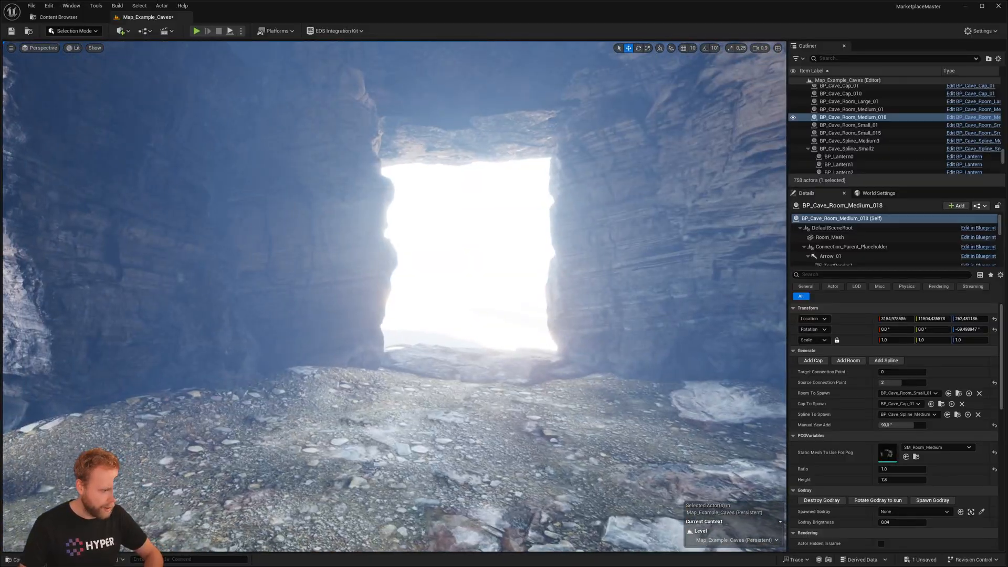
{"action": "left_click", "coordinate": [849, 132]}
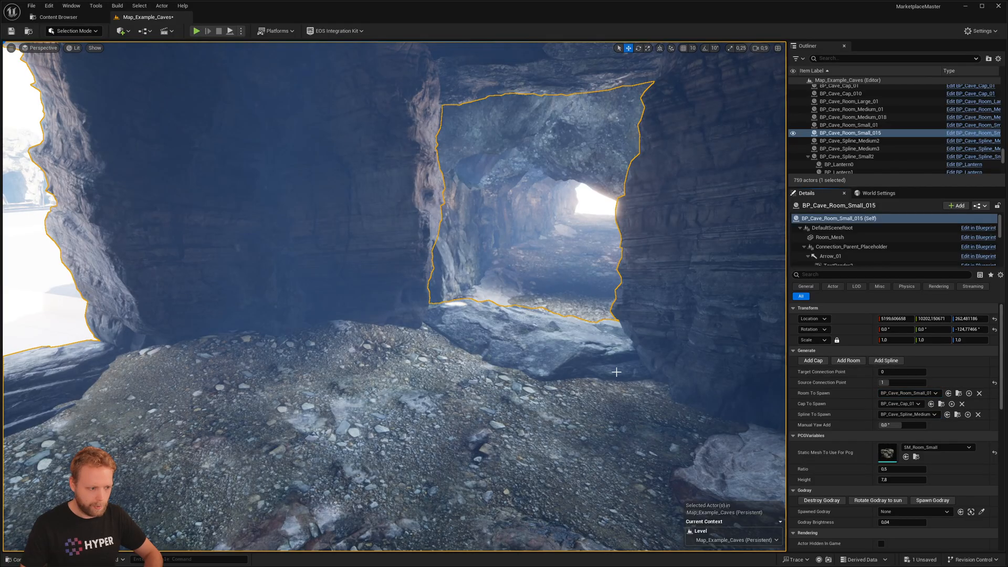
- Select BP_Cave_Spline_Medium2 and spawn BP_Cave_Room_Small_017 at its end
{"action": "left_click", "coordinate": [849, 139]}
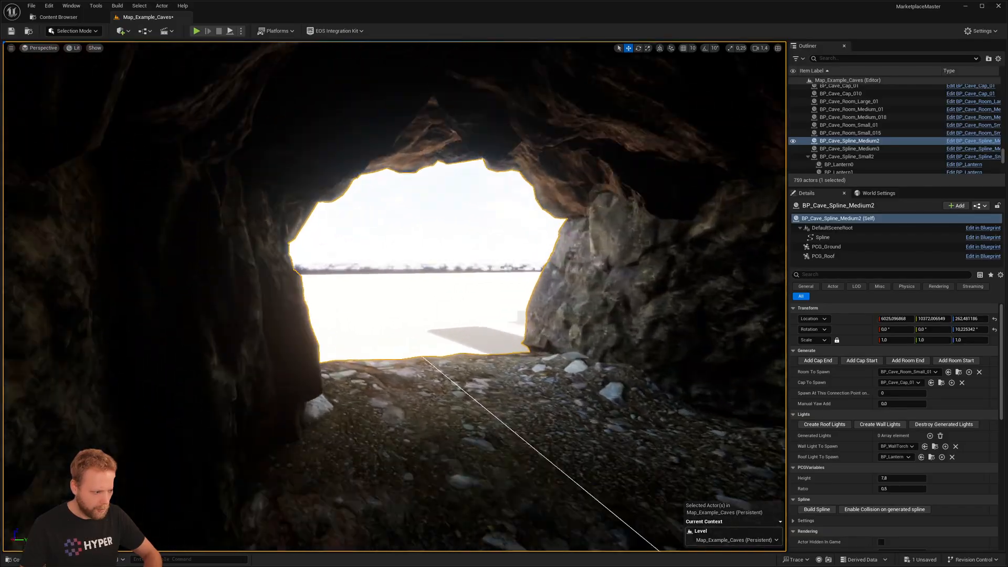
{"action": "left_click", "coordinate": [823, 236]}
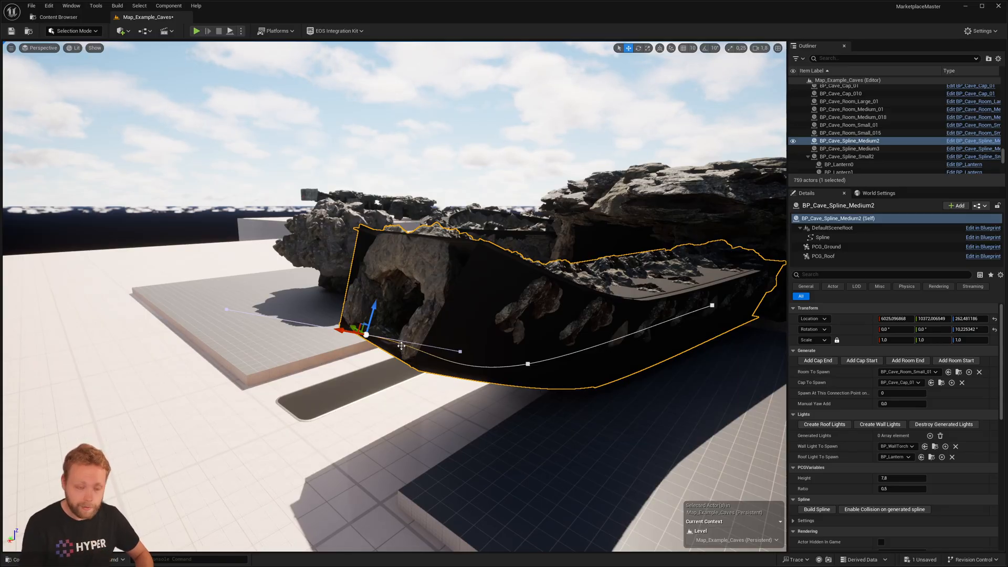
{"action": "scroll", "scroll_direction": "down", "scroll_amount": 3}
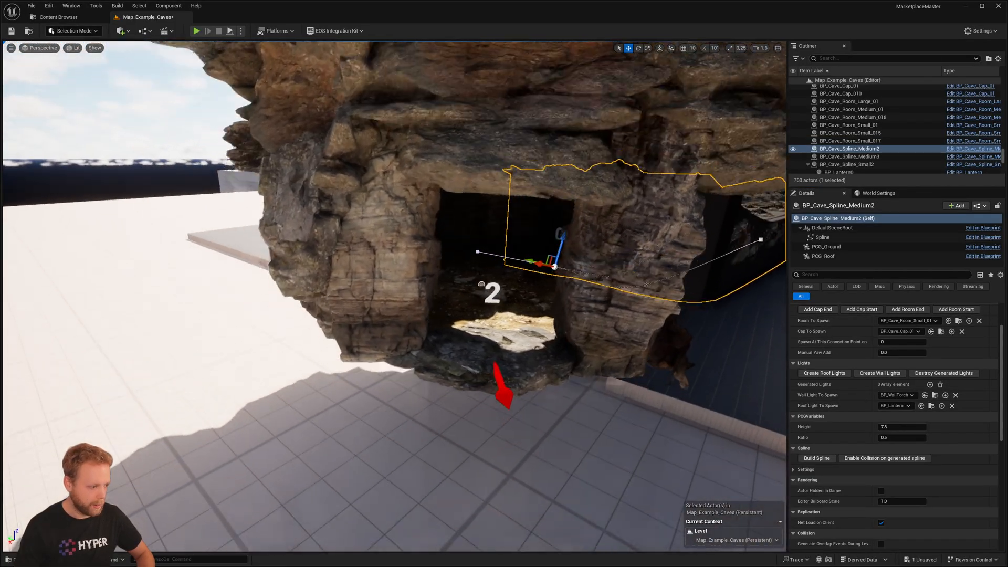
- Add caps BP_Cave_Cap_011 to 013 to the new small rooms' open entrances
{"action": "left_click", "coordinate": [850, 140]}
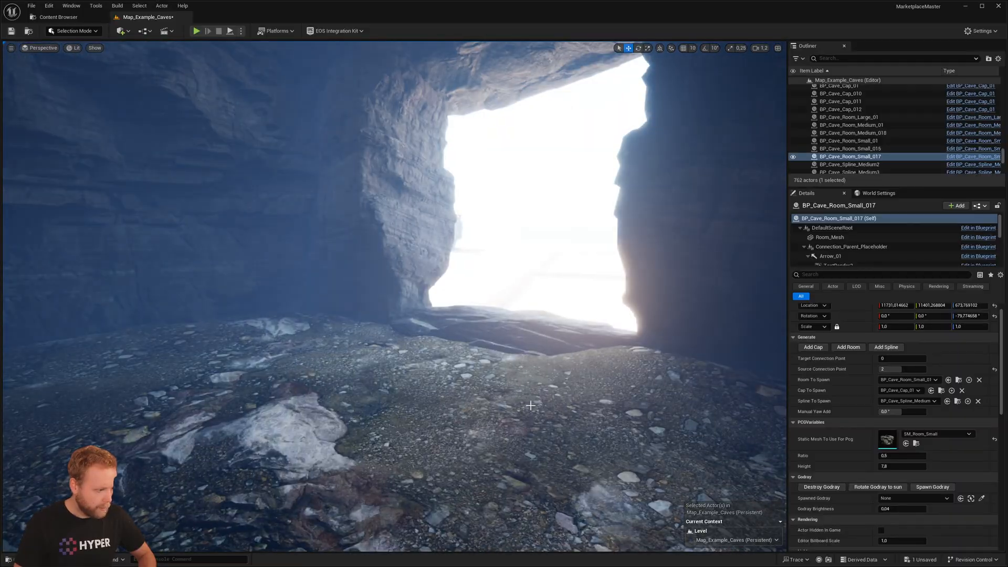
{"action": "left_click", "coordinate": [850, 148]}
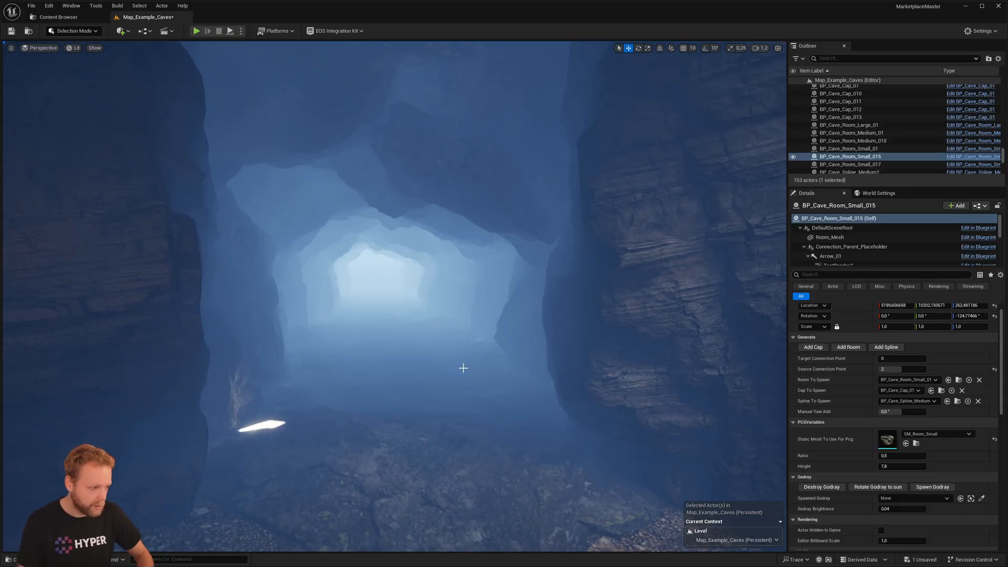
- Inspect the spline tunnel's PCG_Ground component, then open BP_Cave_Room_Small_01 from the Rooms folder
{"action": "left_click", "coordinate": [848, 132]}
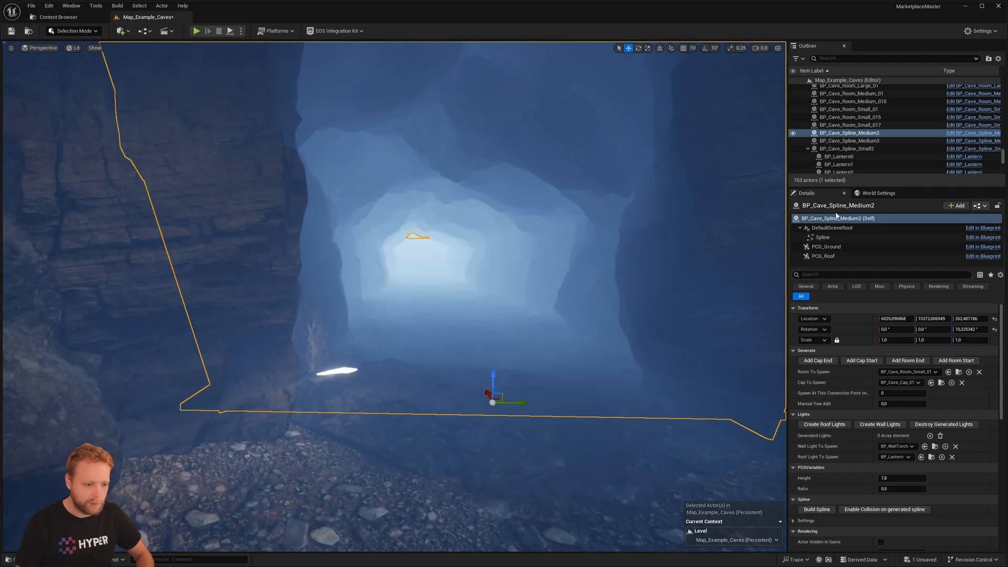
{"action": "left_click", "coordinate": [826, 246]}
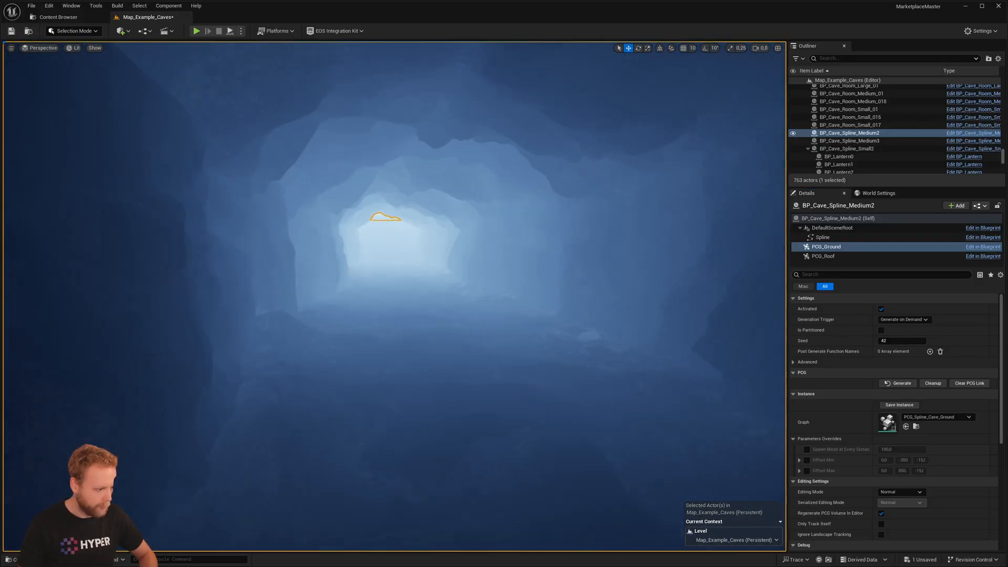
{"action": "left_click", "coordinate": [824, 256]}
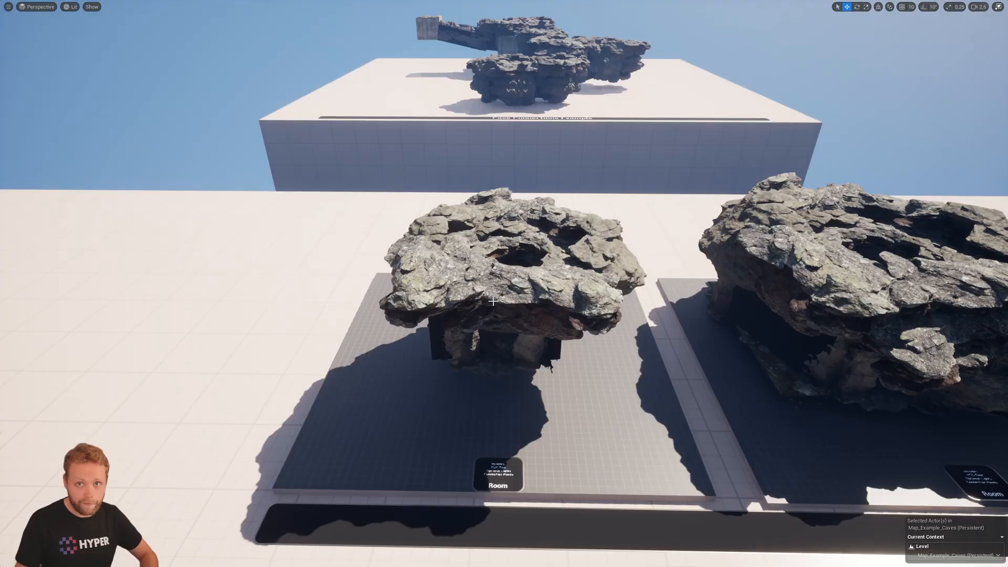
{"action": "left_click", "coordinate": [495, 302]}
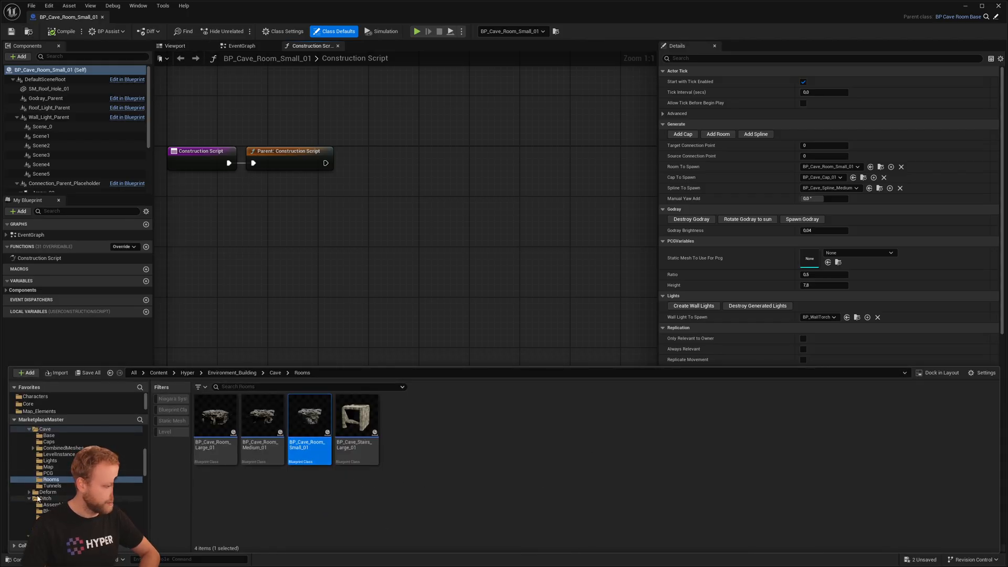
- Show the room blueprint's 3D viewport and inspect the Arrow_02 connection-point component
{"action": "left_click", "coordinate": [48, 435]}
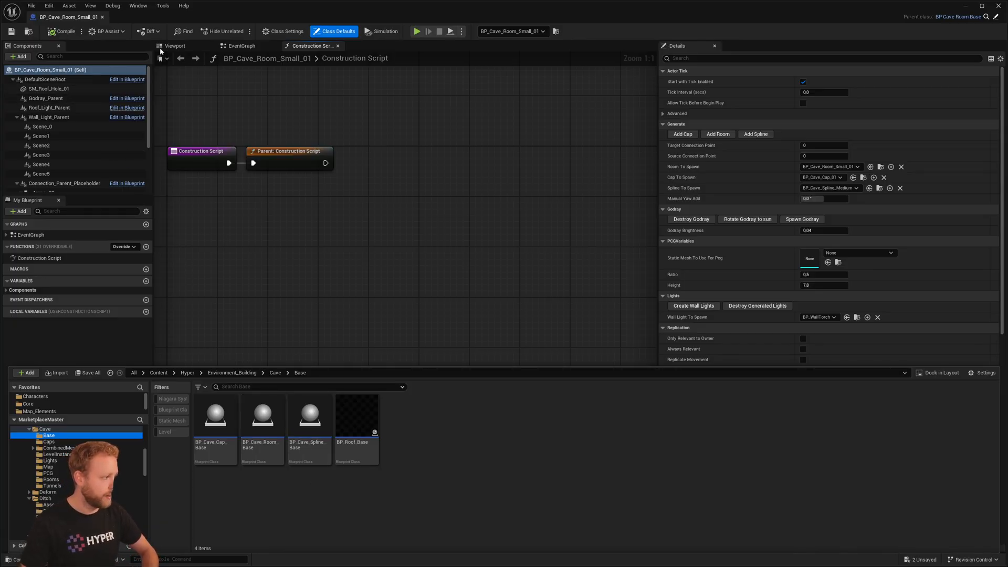
{"action": "left_click", "coordinate": [175, 45]}
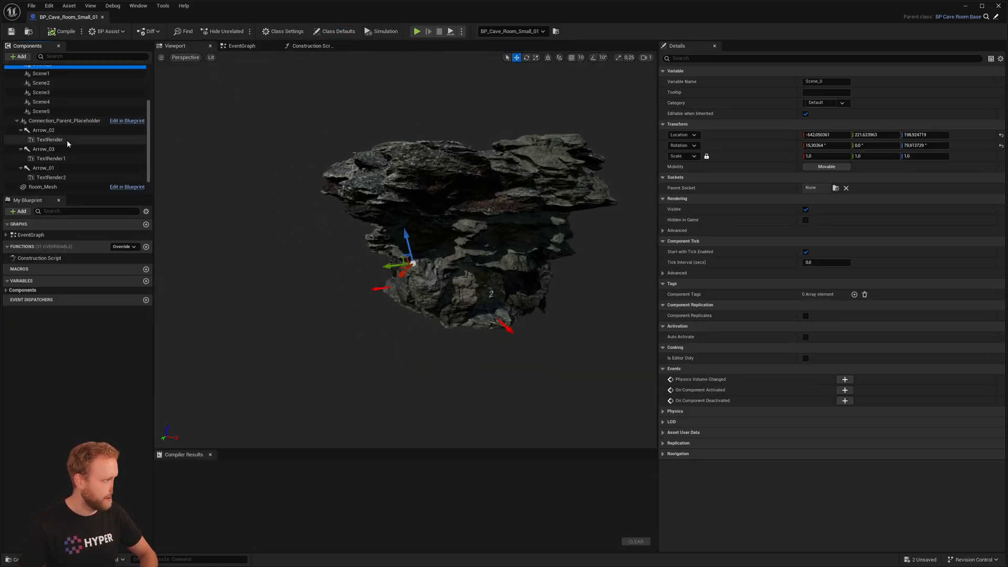
{"action": "left_click", "coordinate": [43, 130]}
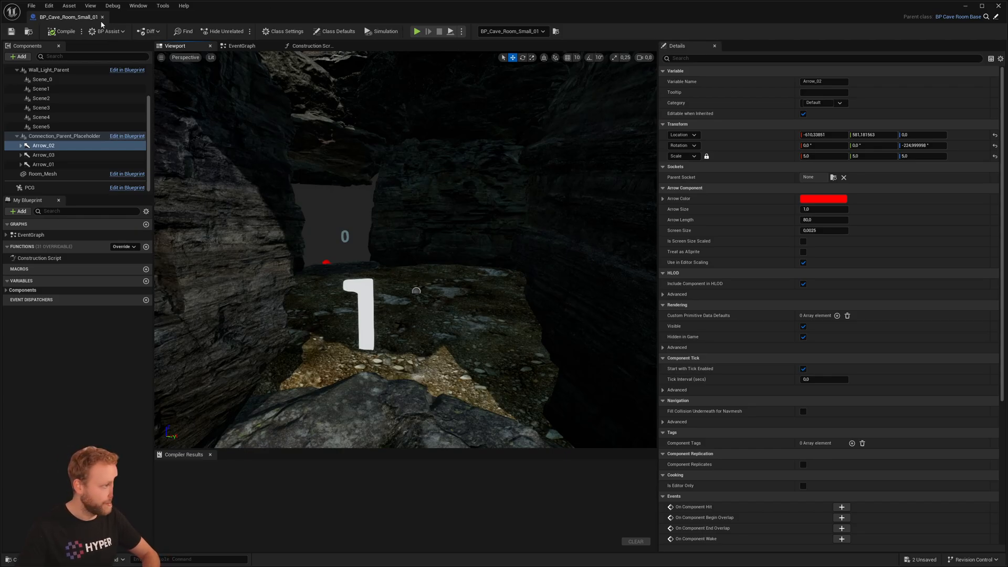
{"action": "mouse_move", "coordinate": [102, 18]}
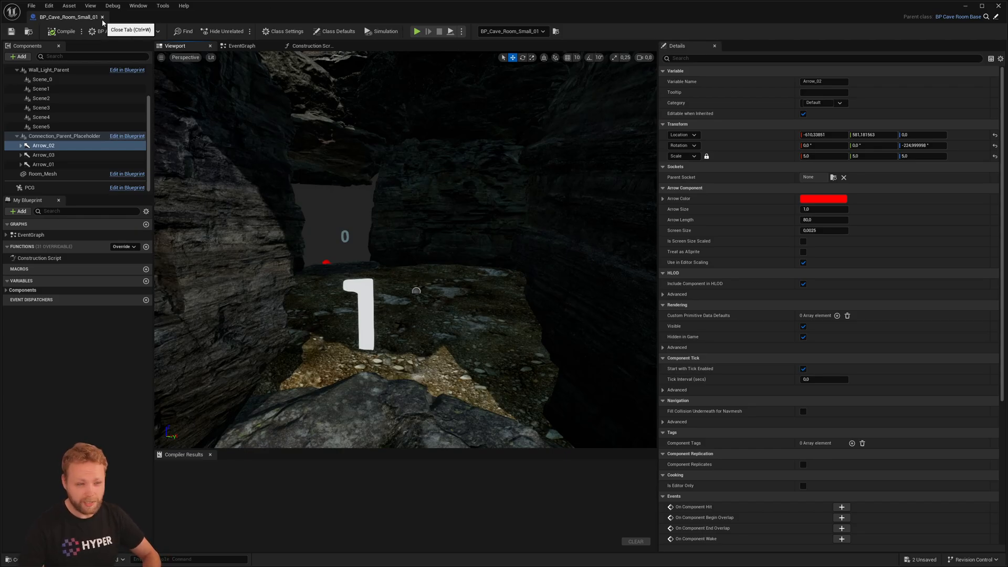